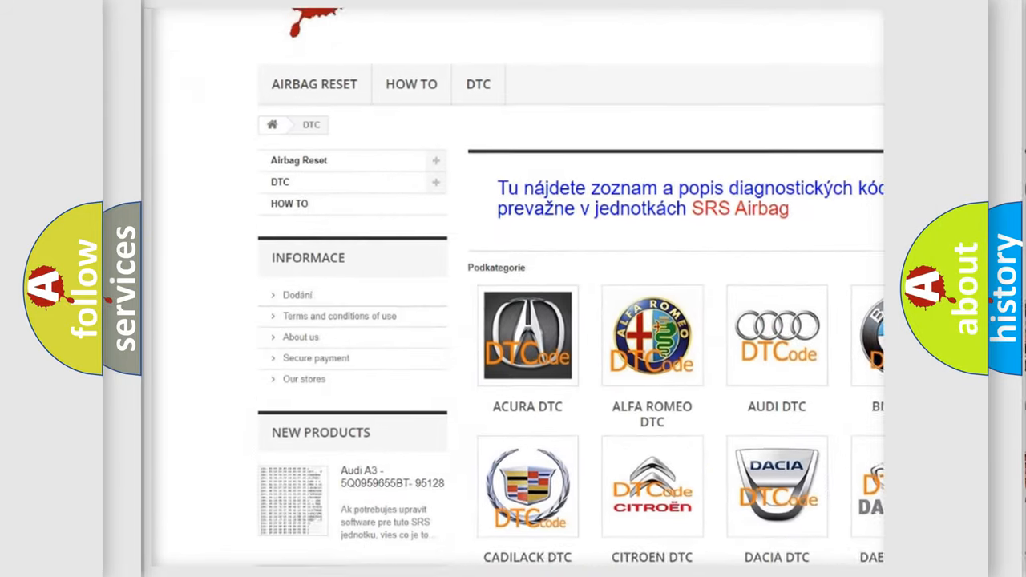
scroll("down", 3)
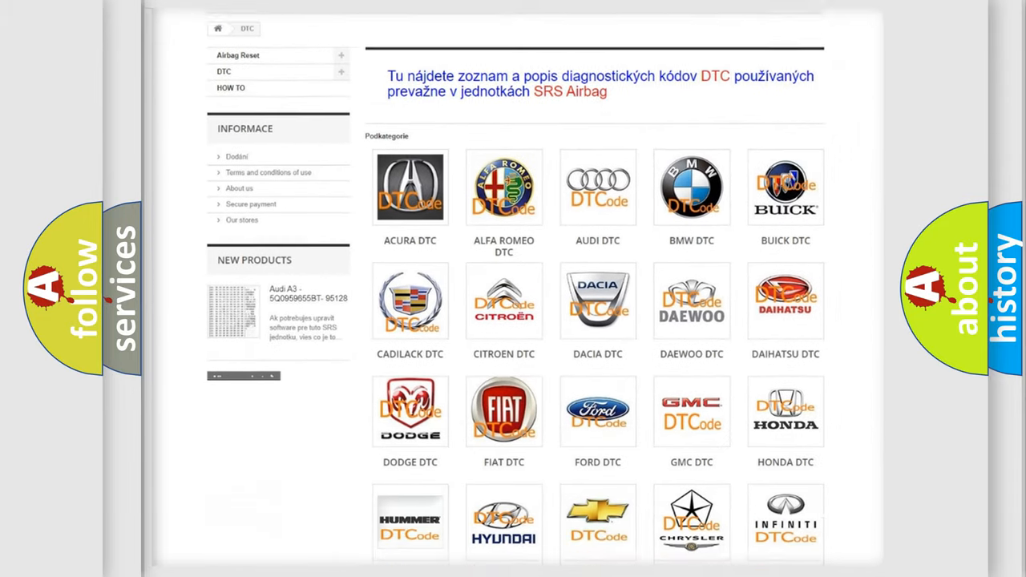
scroll("down", 3)
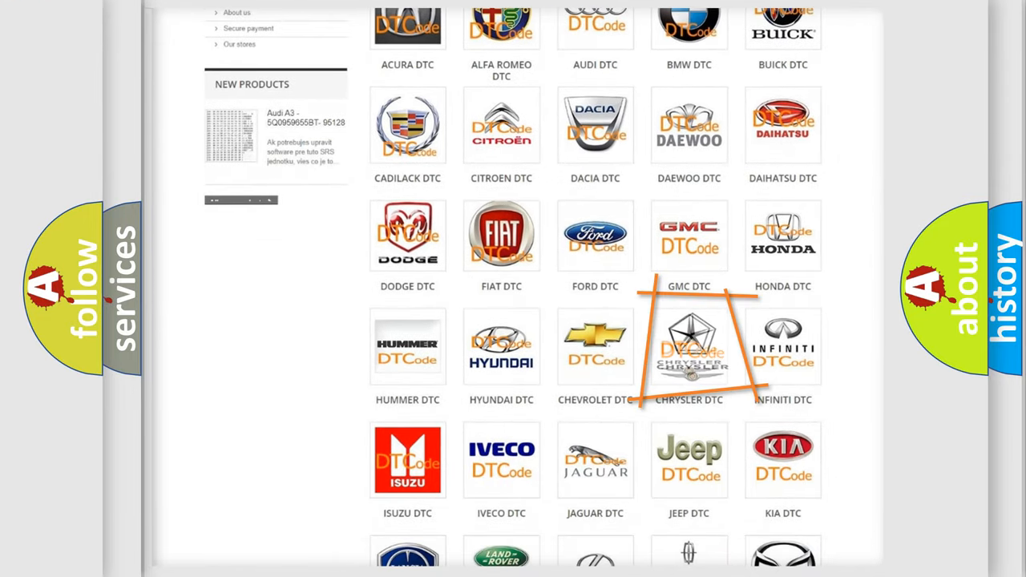